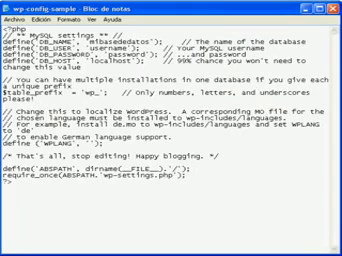
- Open wp-config-sample.php in Bloc de notas to edit the database settings
double_click(118, 48)
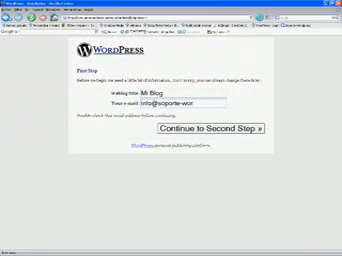
- Finish entering the administrator e-mail address for the Mi Blog installation
text(dpress.org)
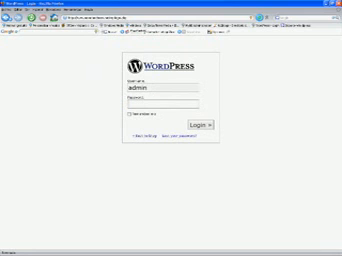
- Enter the generated password to log in as admin
text(password)
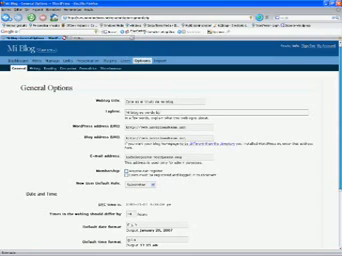
- Scroll through General Options to the Weblog title, Tagline and Update Options button
scroll(down, 3)
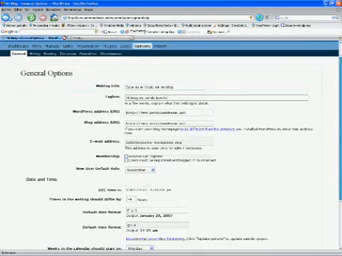
scroll(down, 3)
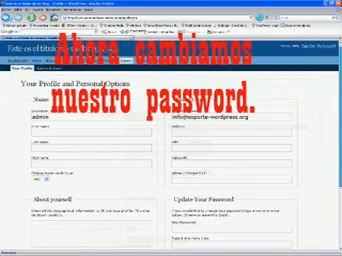
- Save the admin's new password on the profile page and return to the Dashboard
scroll(down, 3)
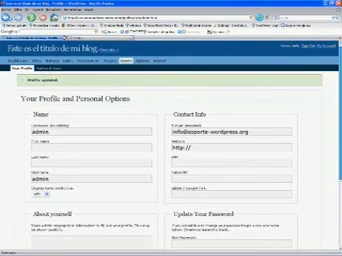
click(21, 60)
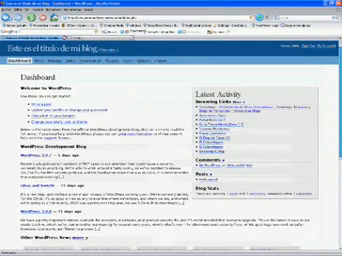